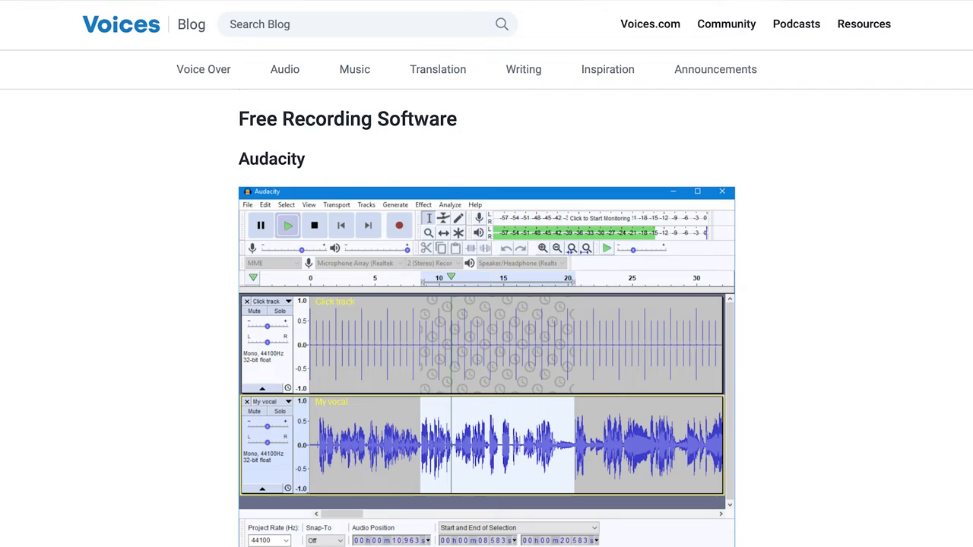
# Scroll through the Project Templates list to find the Voice template.
pyautogui.scroll(-3)
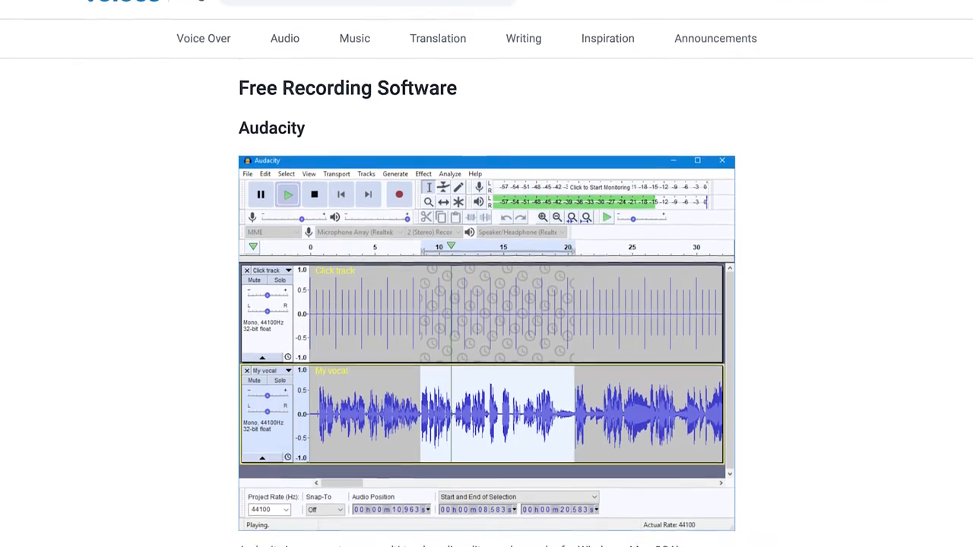
pyautogui.scroll(-3)
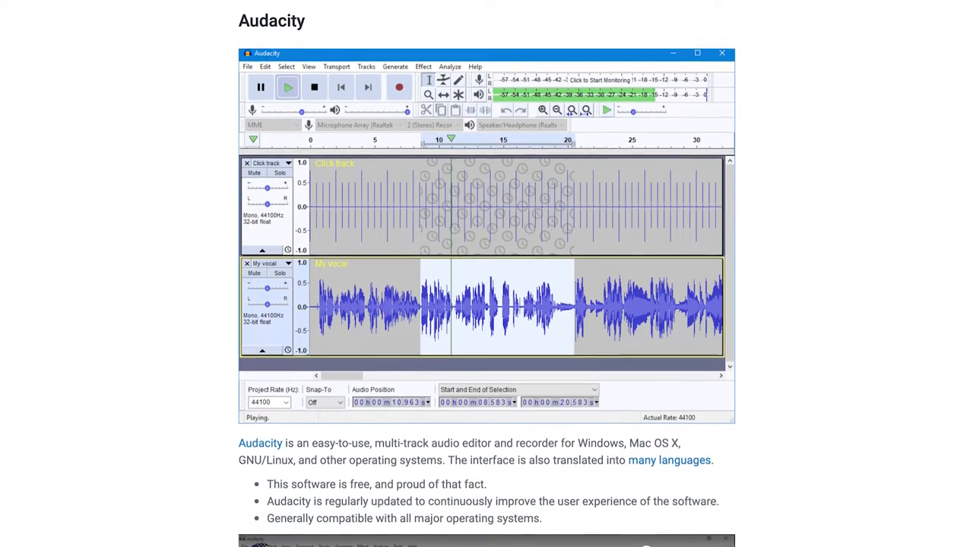
pyautogui.scroll(-3)
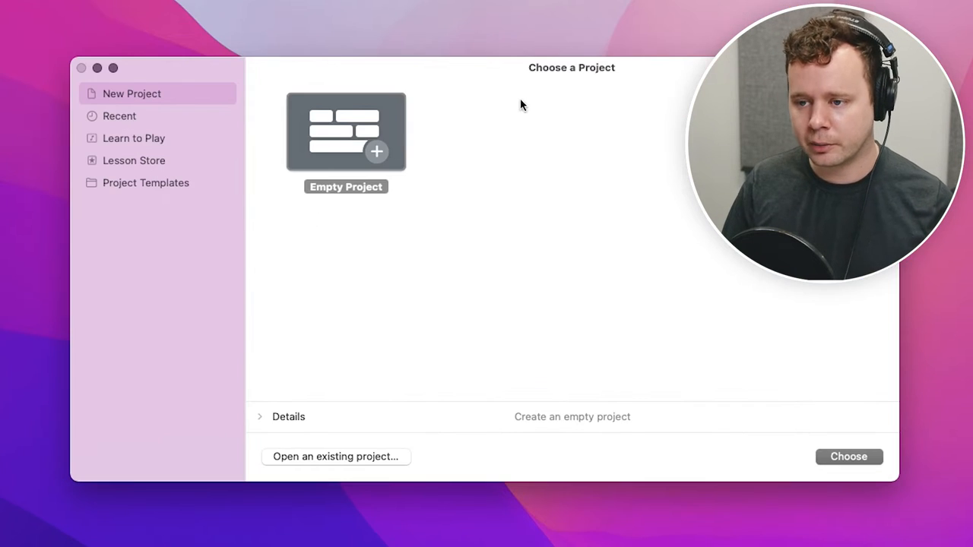
pyautogui.moveTo(616, 79)
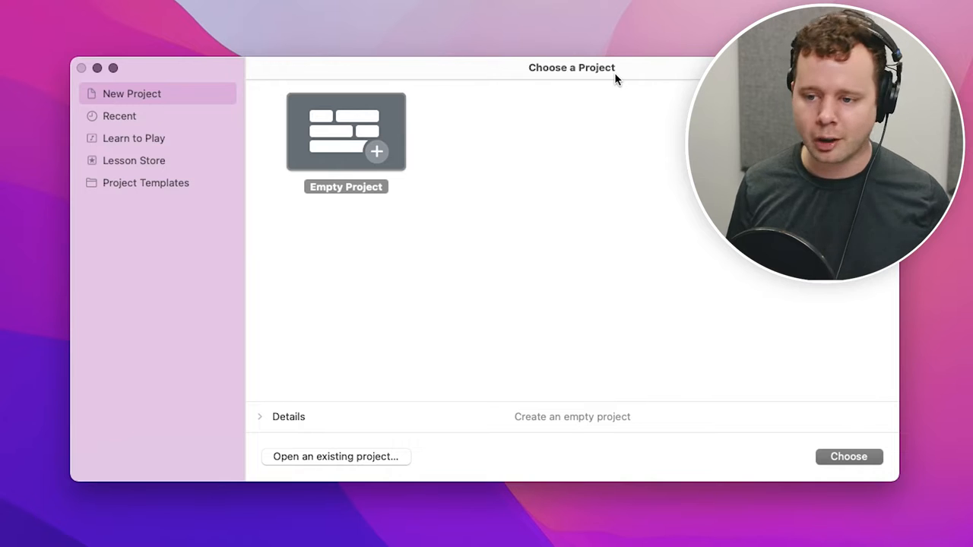
pyautogui.moveTo(323, 195)
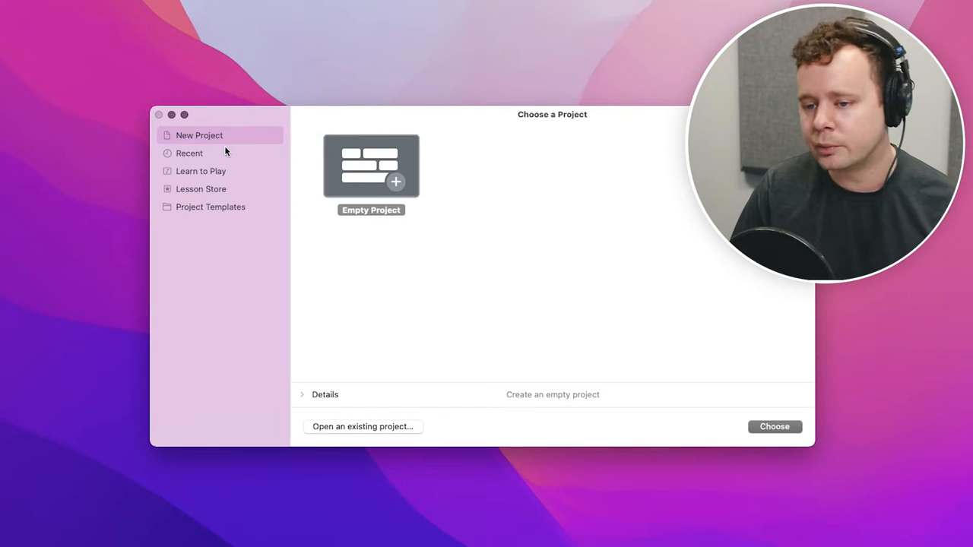
pyautogui.moveTo(228, 212)
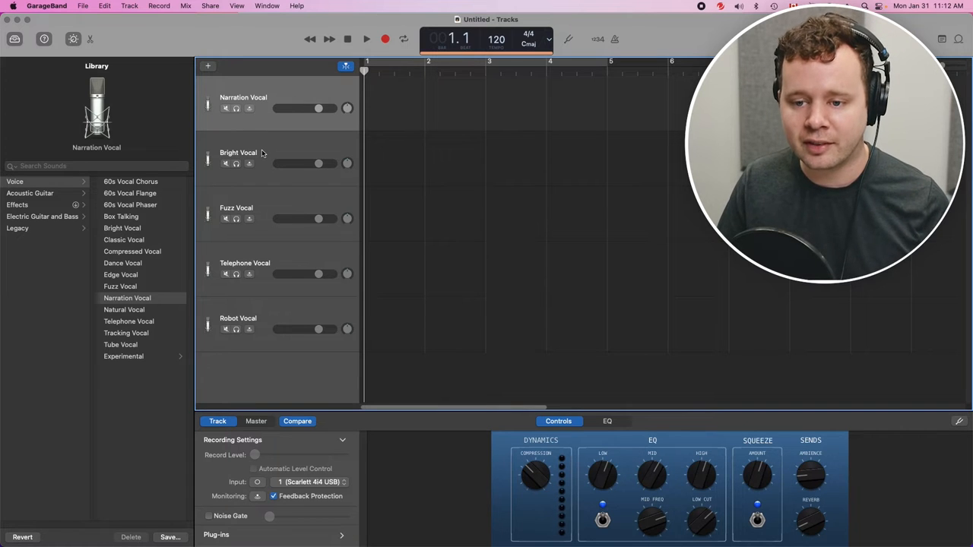
# Close the Voice project and go back to the Project Templates chooser.
pyautogui.click(128, 321)
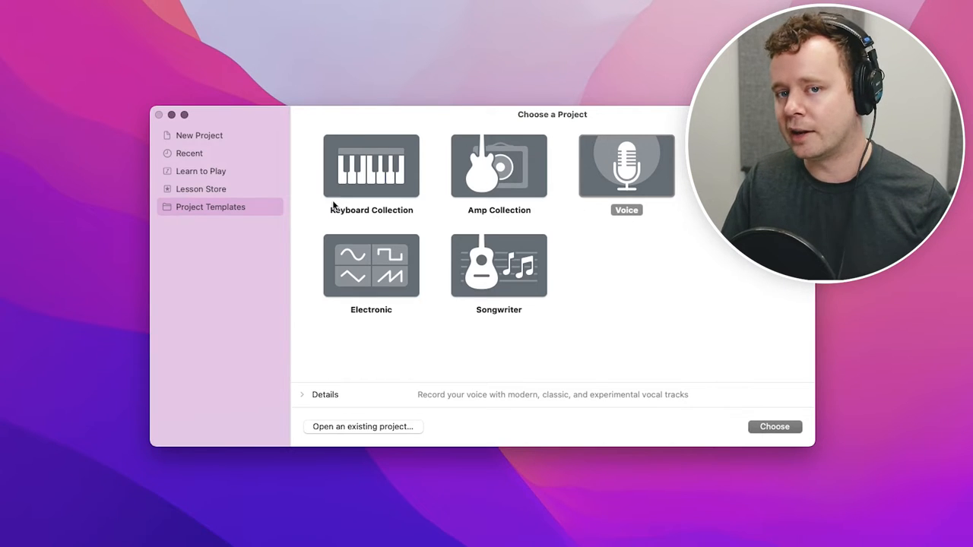
# Select Empty Project and show its details: tempo 120, C major, 4/4, Scarlett 4i4 USB.
pyautogui.click(200, 135)
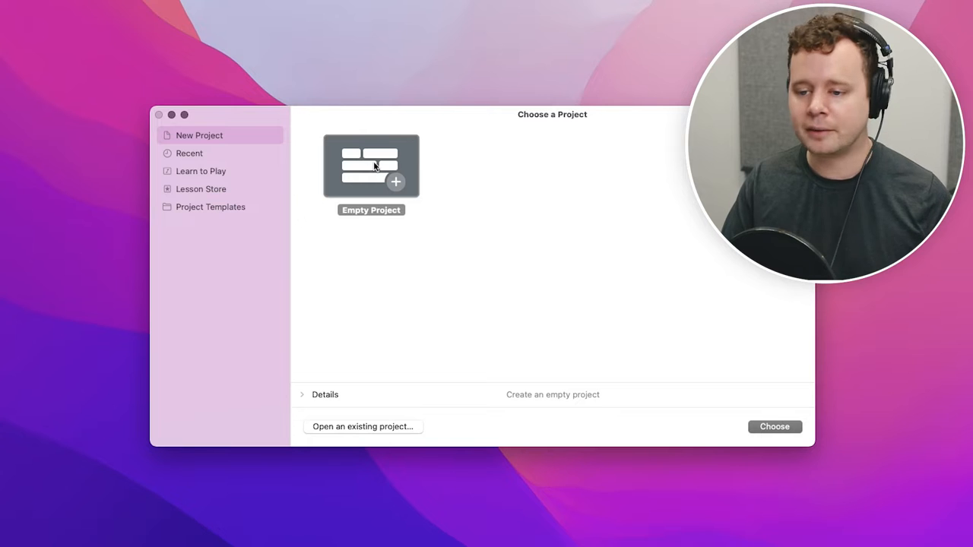
pyautogui.moveTo(303, 406)
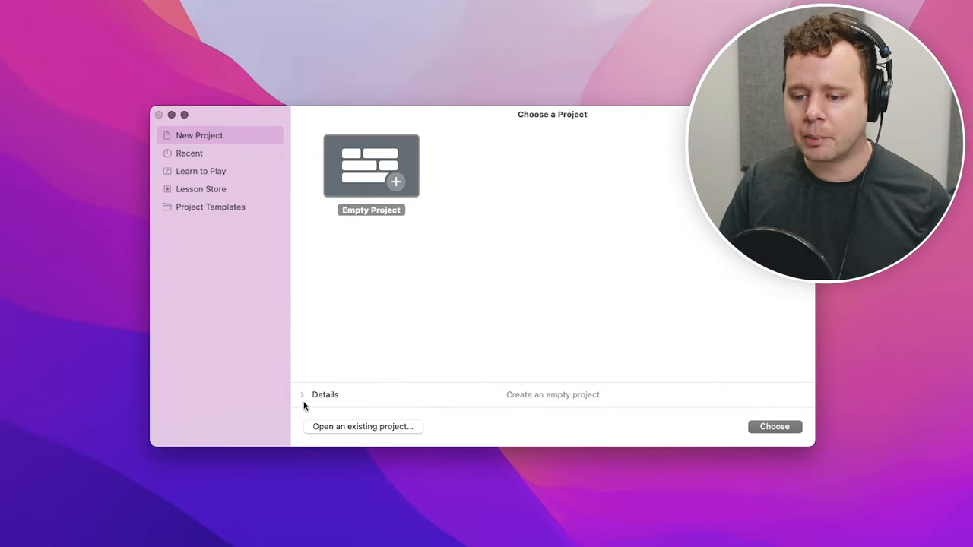
pyautogui.click(302, 395)
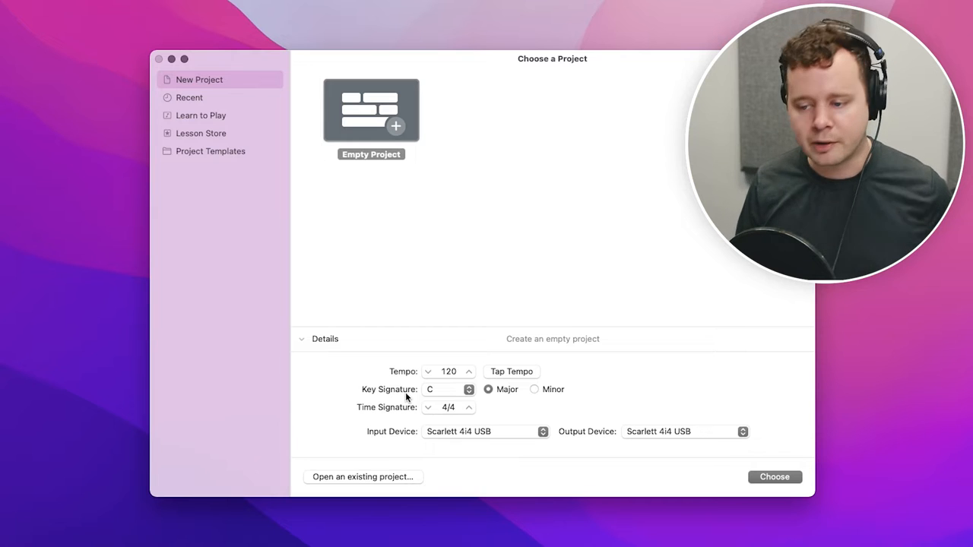
pyautogui.moveTo(558, 370)
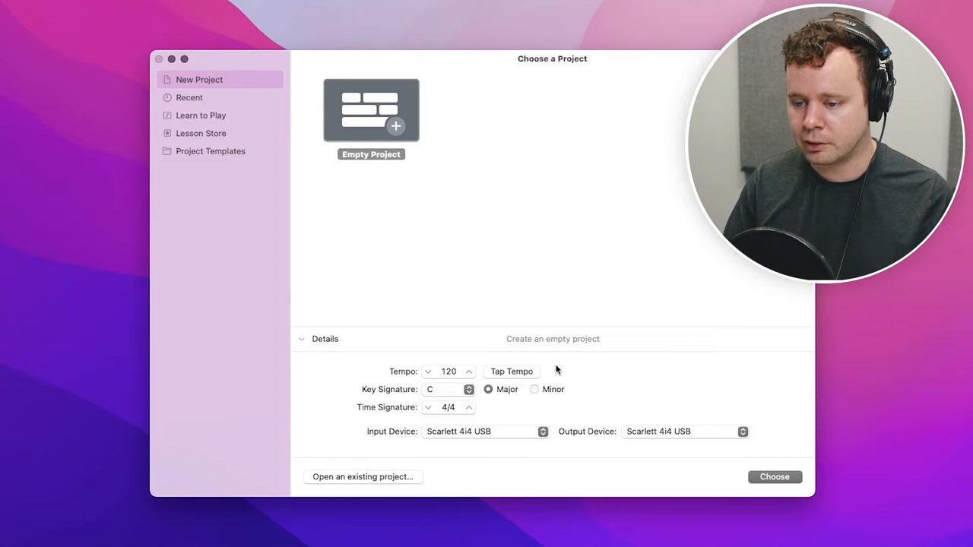
pyautogui.moveTo(375, 439)
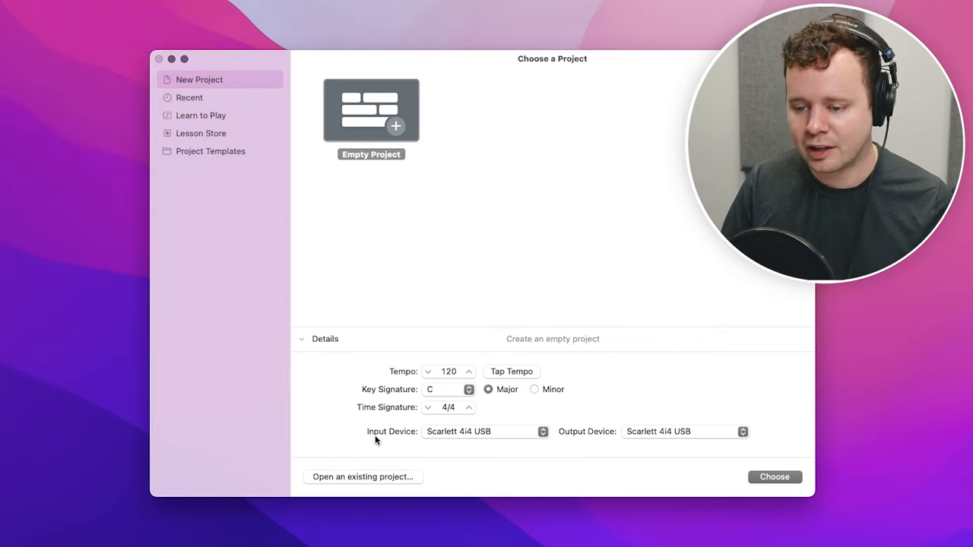
pyautogui.moveTo(640, 446)
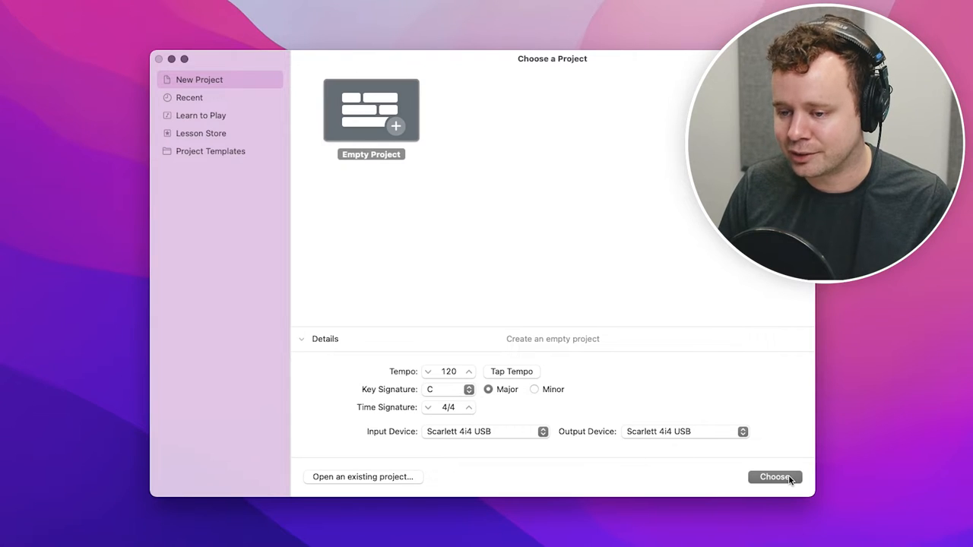
# Start the empty project with an audio microphone track recording from Input 4.
pyautogui.click(774, 477)
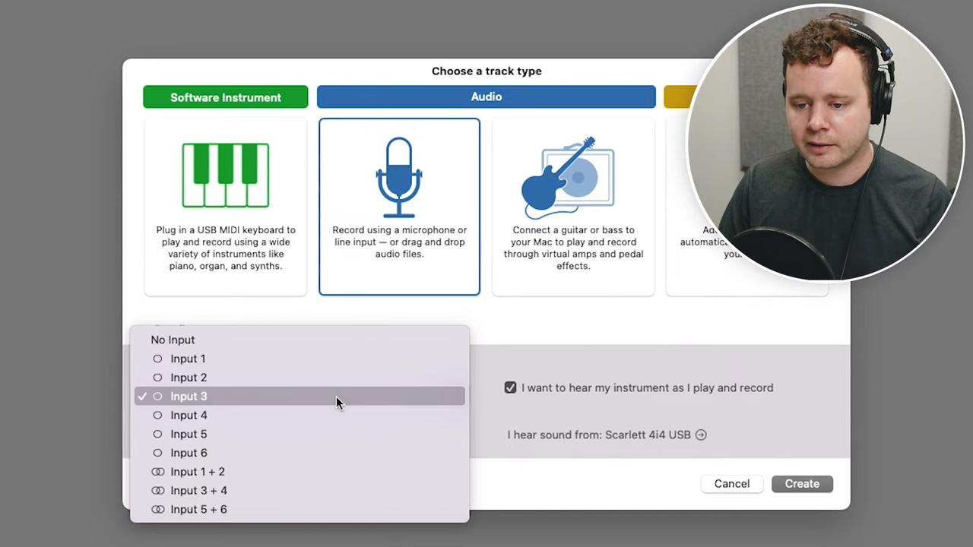
pyautogui.click(188, 415)
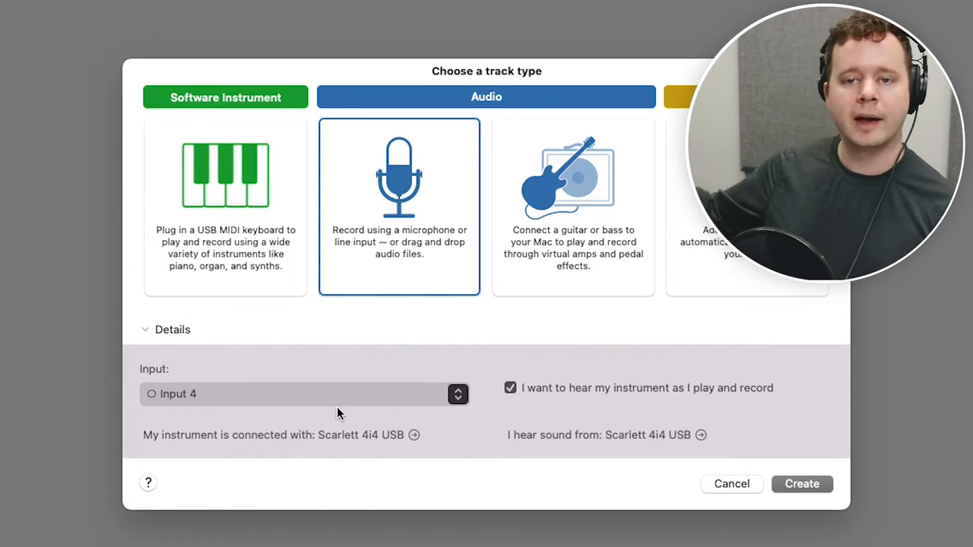
pyautogui.moveTo(609, 395)
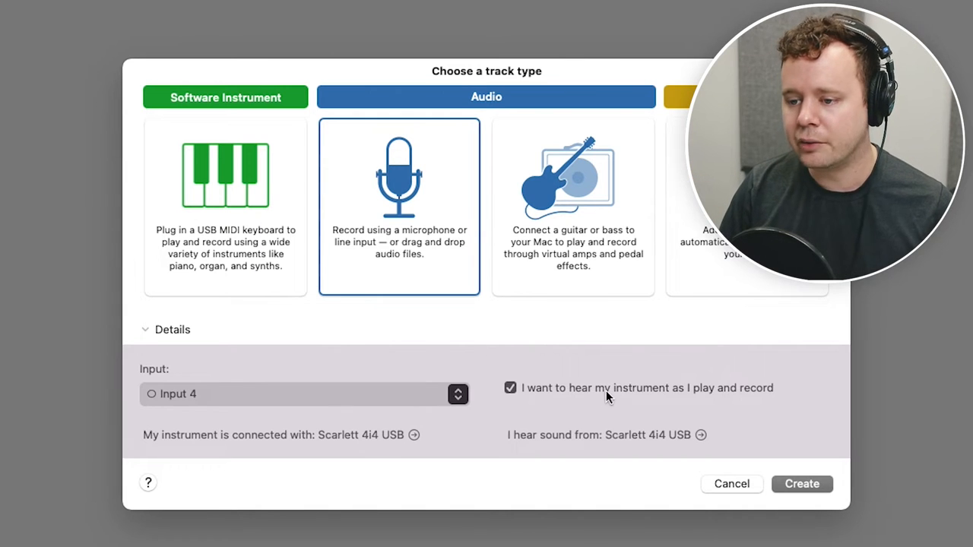
pyautogui.moveTo(711, 402)
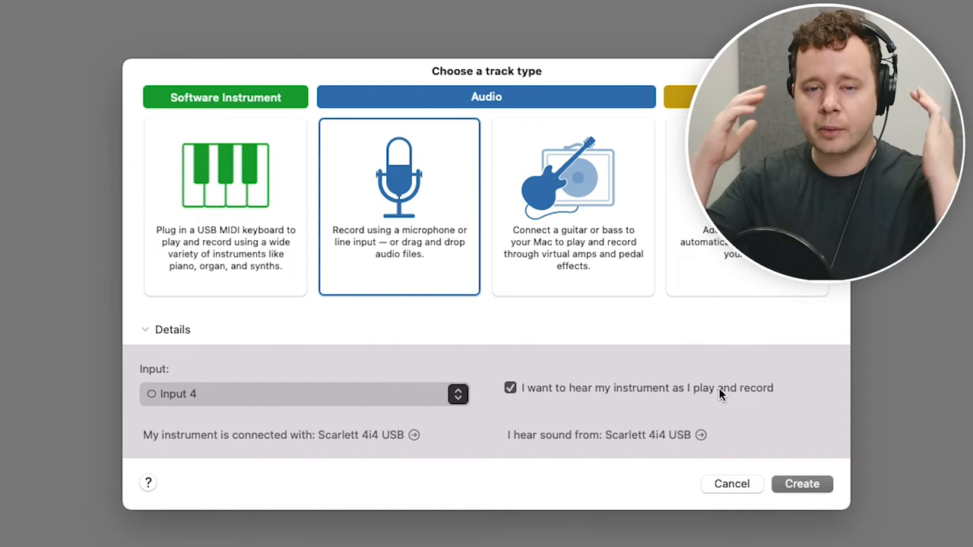
pyautogui.moveTo(692, 396)
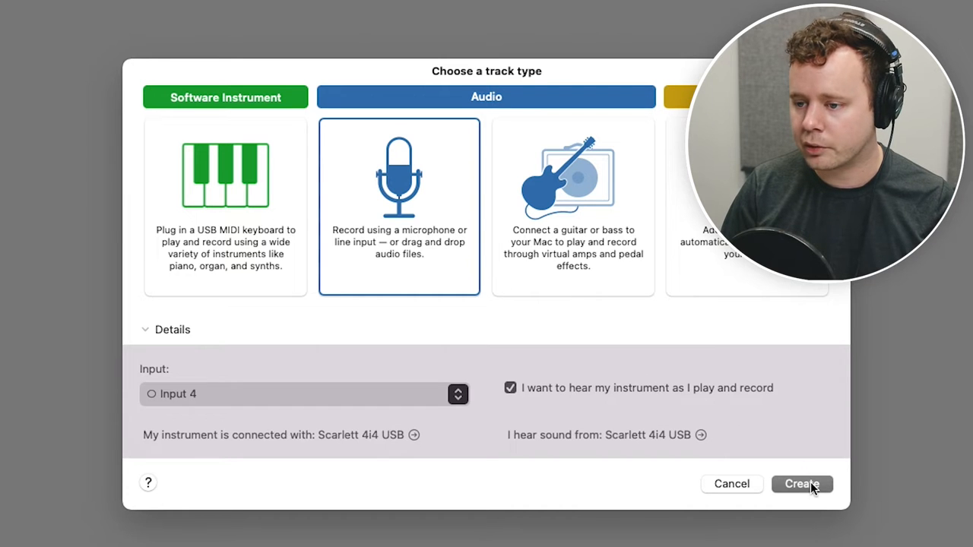
# Create the Audio 1 track recording from Input 4 of the Scarlett 4i4 USB.
pyautogui.click(802, 484)
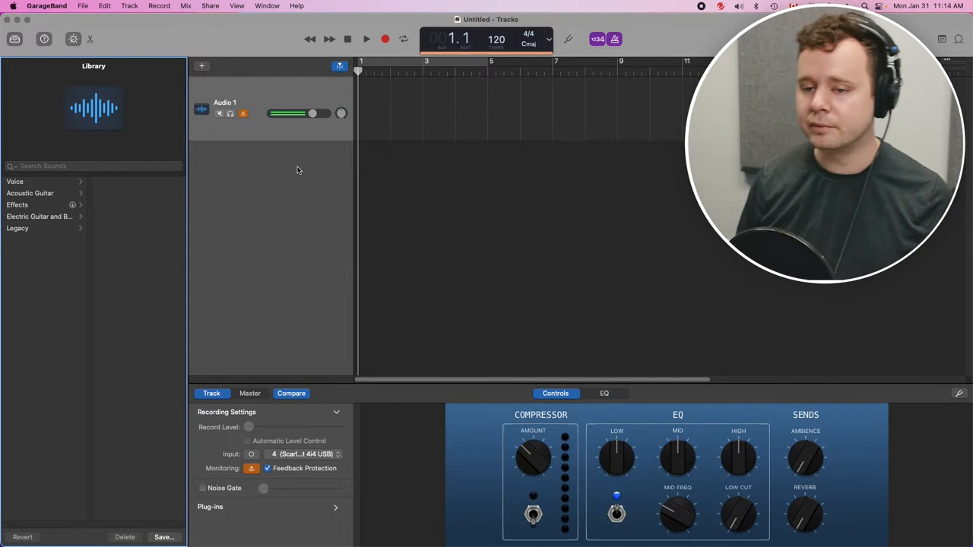
pyautogui.moveTo(299, 167)
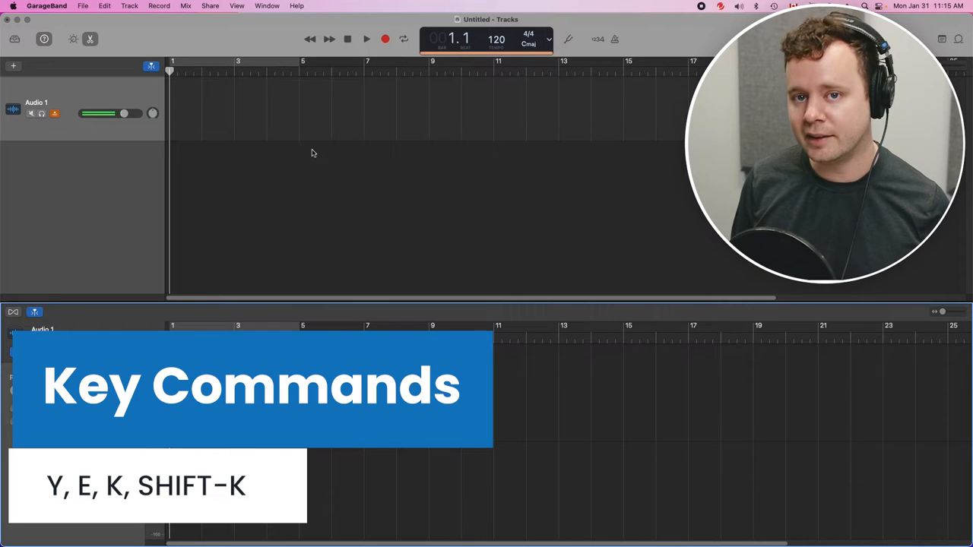
# Switch the LCD display from bars and beats to Time (minutes and seconds).
pyautogui.click(597, 39)
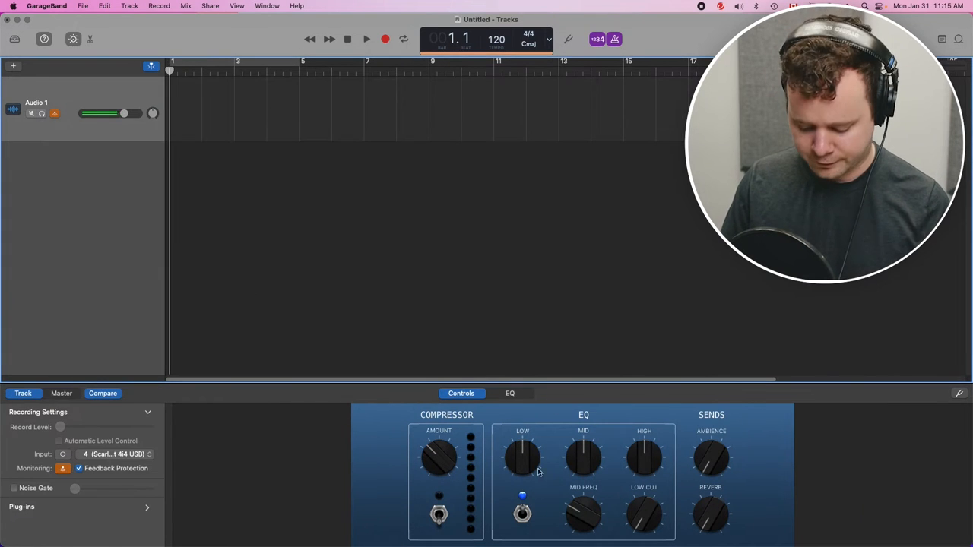
pyautogui.moveTo(532, 398)
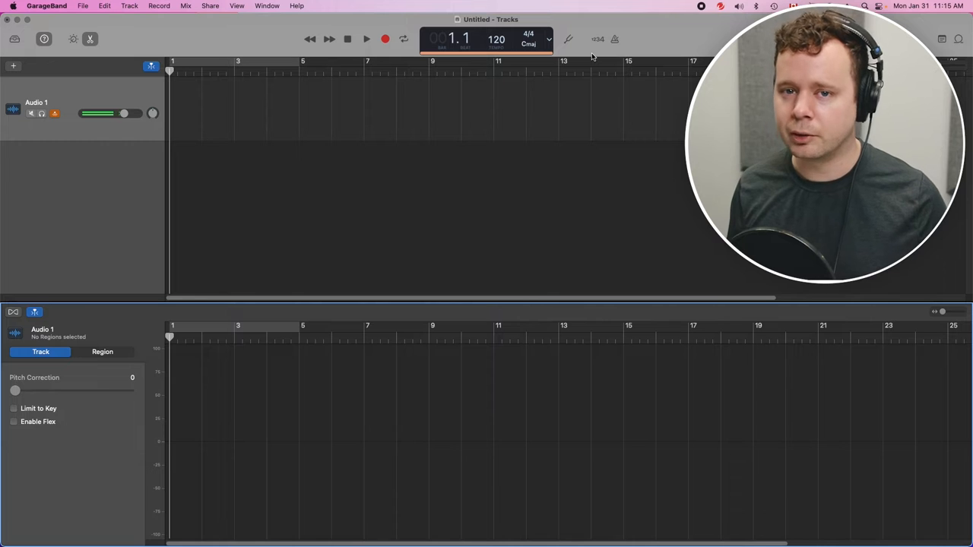
pyautogui.moveTo(459, 216)
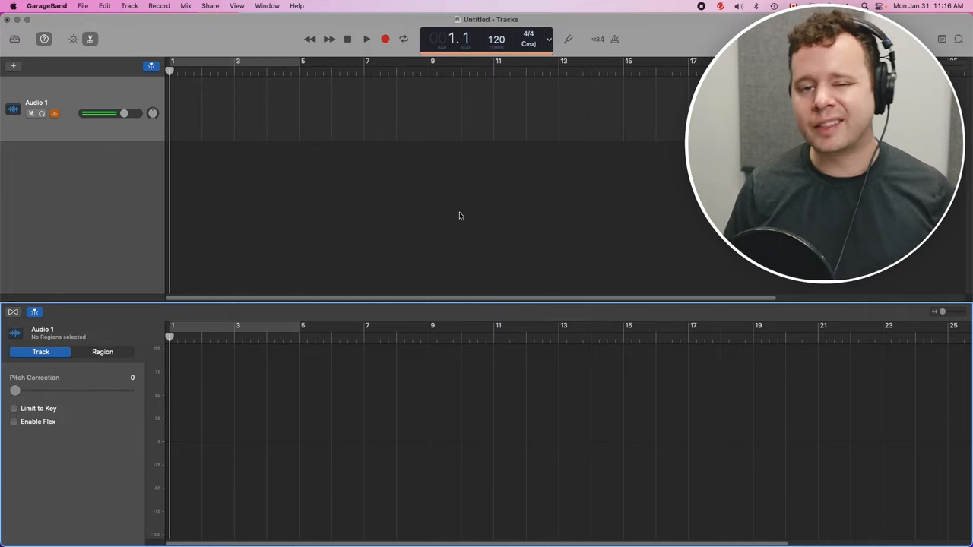
pyautogui.moveTo(379, 188)
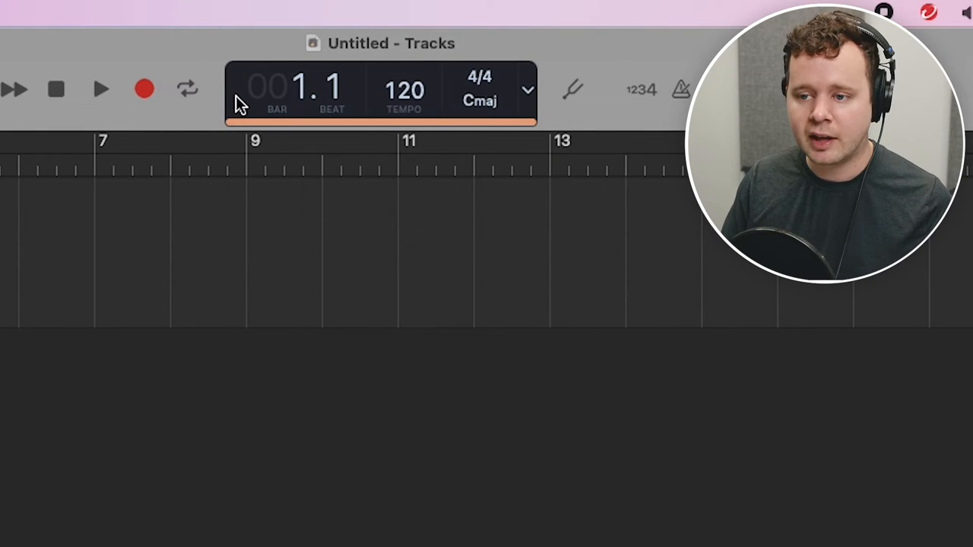
pyautogui.moveTo(369, 112)
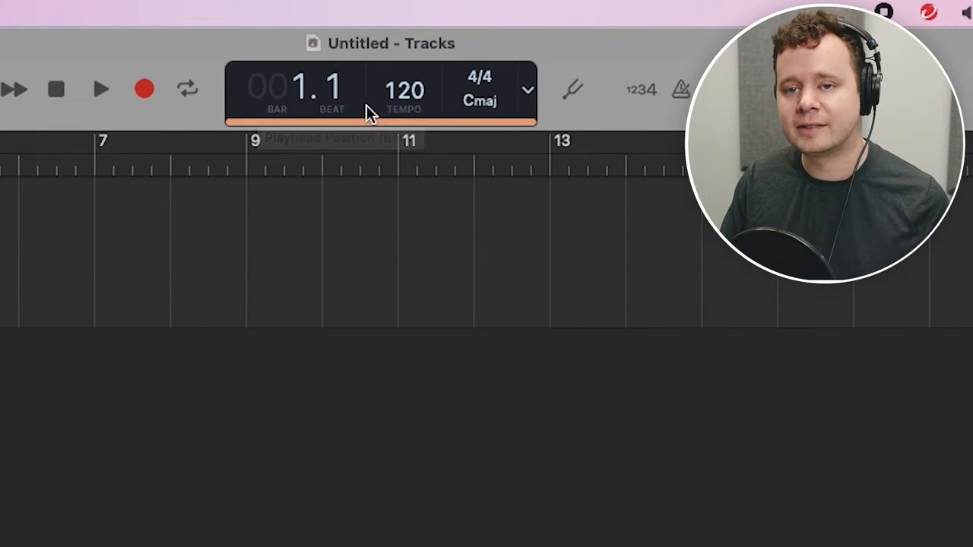
pyautogui.moveTo(510, 114)
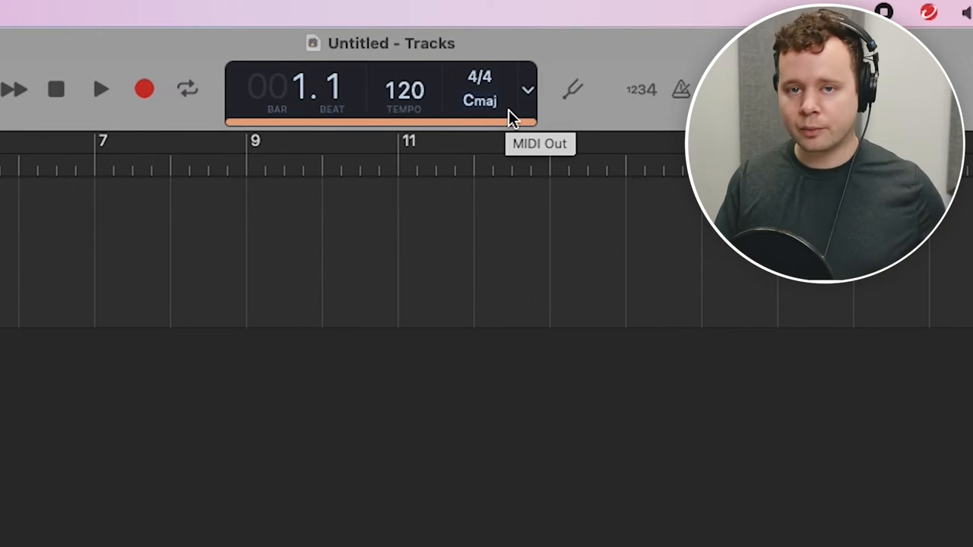
pyautogui.moveTo(528, 95)
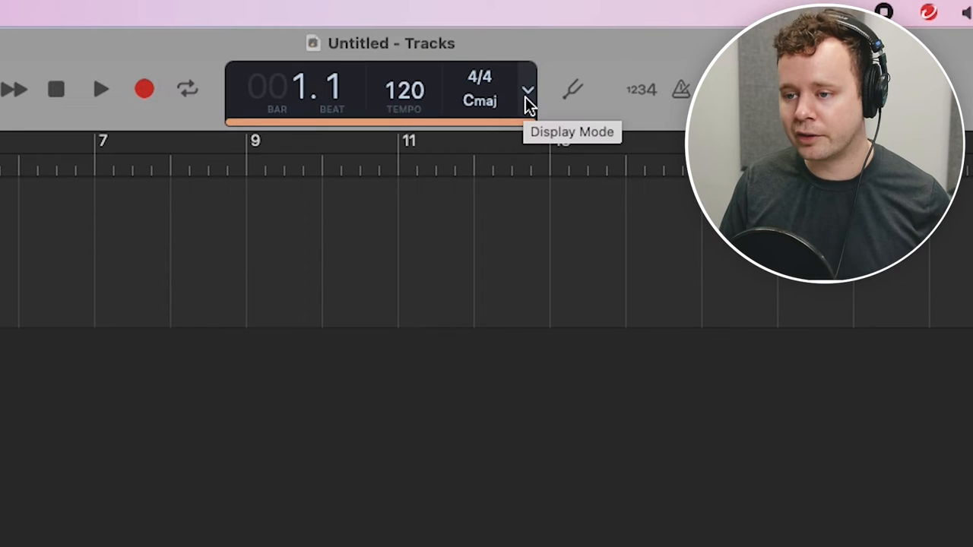
pyautogui.click(527, 91)
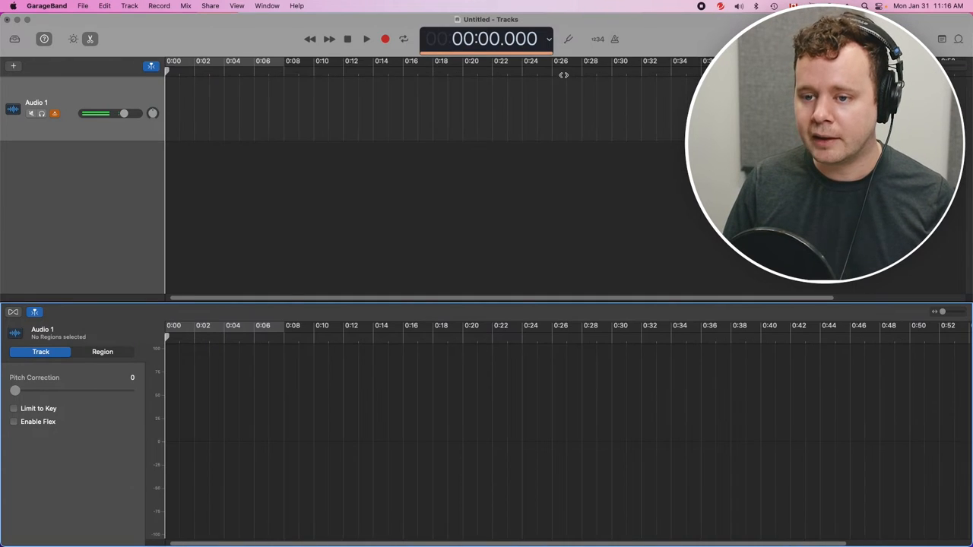
pyautogui.moveTo(345, 68)
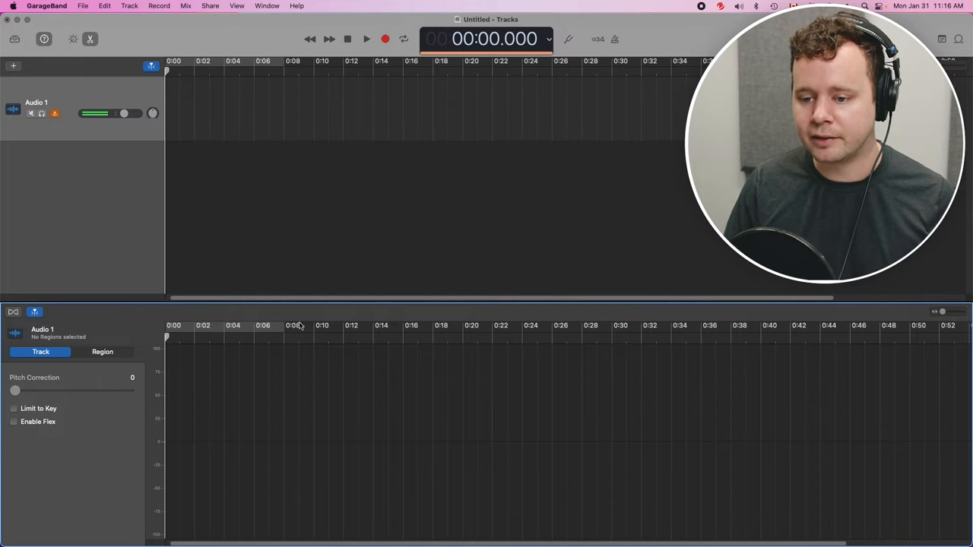
pyautogui.moveTo(276, 407)
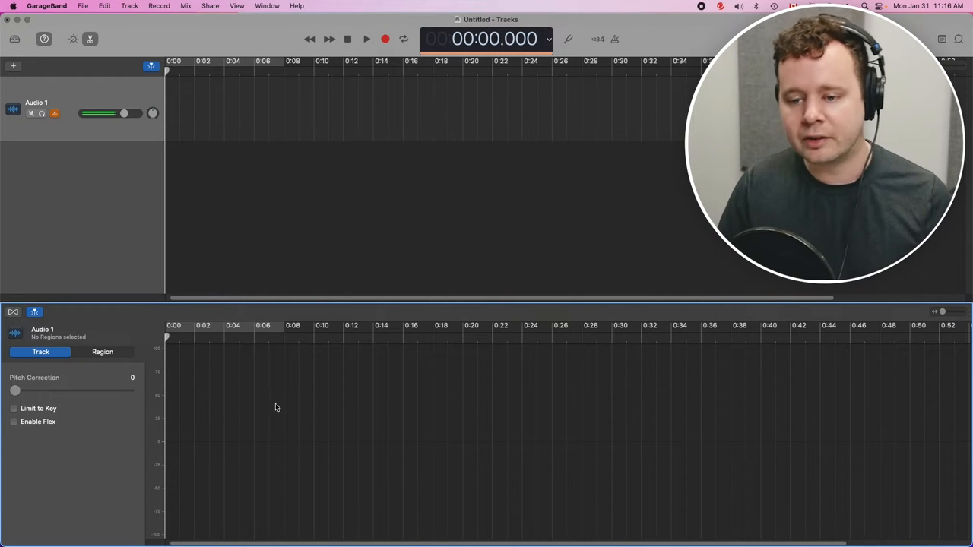
# Move the playhead to about three seconds, then return it to 00:00.000.
pyautogui.click(367, 39)
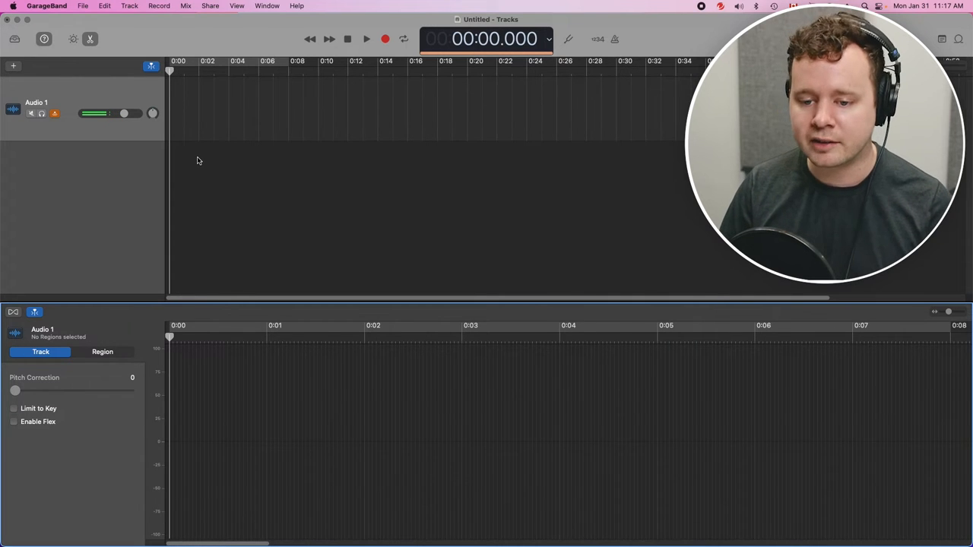
pyautogui.click(366, 39)
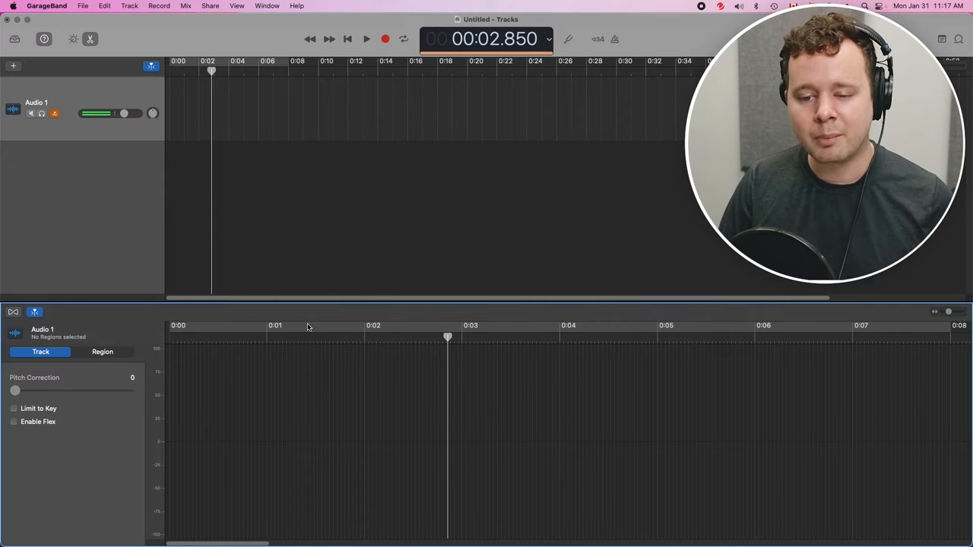
pyautogui.moveTo(279, 335)
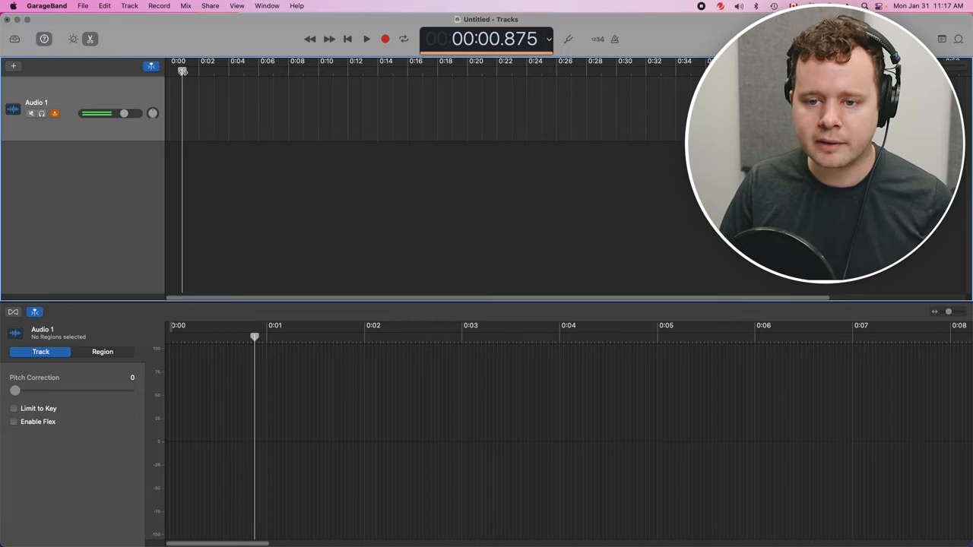
pyautogui.click(347, 38)
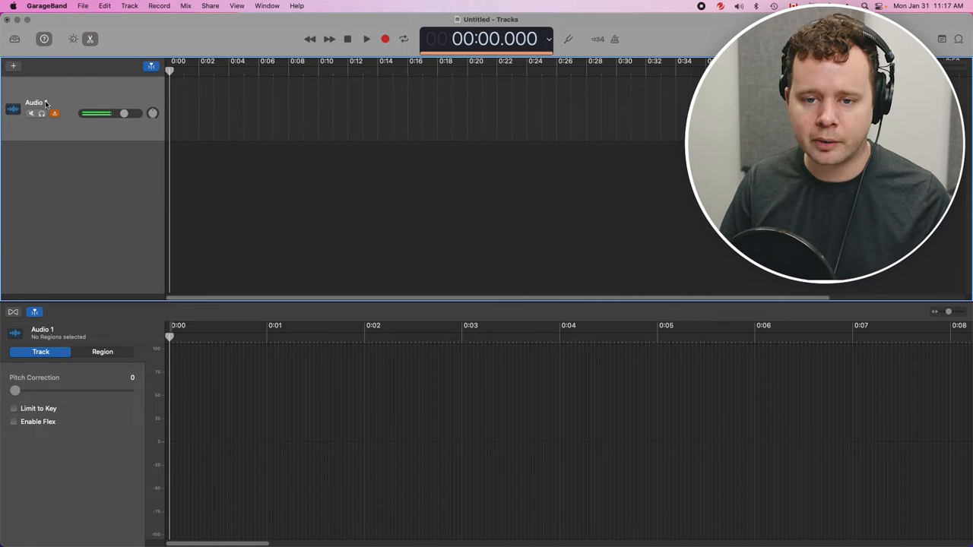
# Rename the audio track to Dialogue and give it the microphone-stand icon.
pyautogui.doubleClick(34, 103)
pyautogui.write('Dialogue')
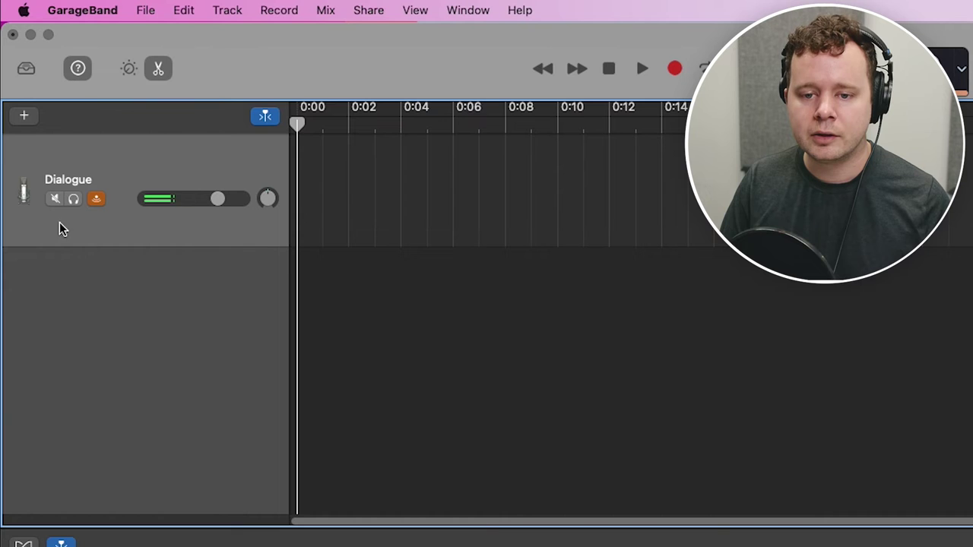
pyautogui.click(23, 190)
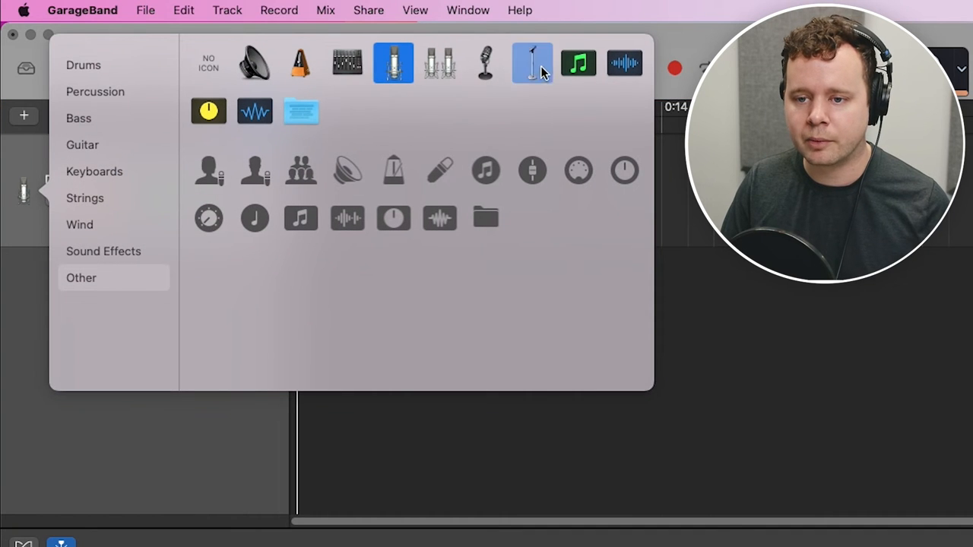
pyautogui.click(532, 63)
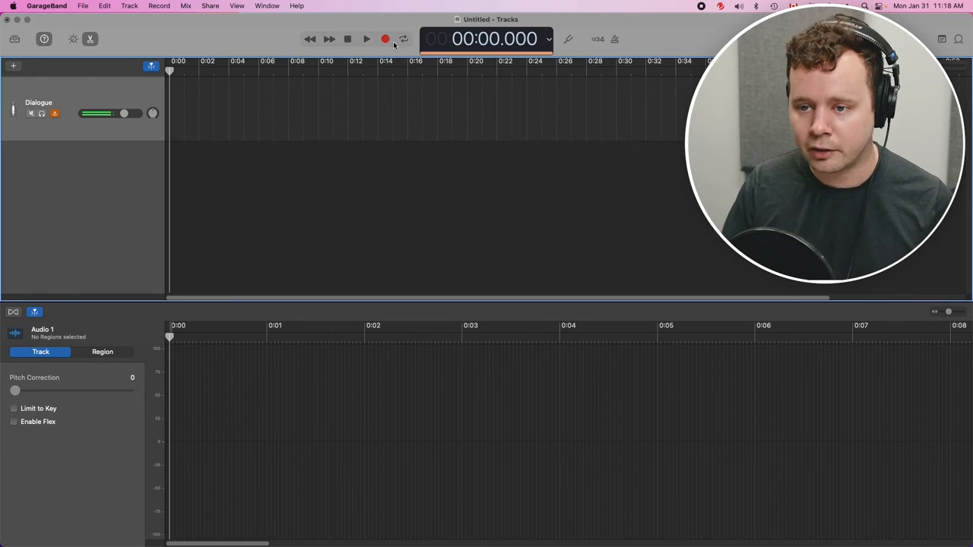
pyautogui.moveTo(385, 38)
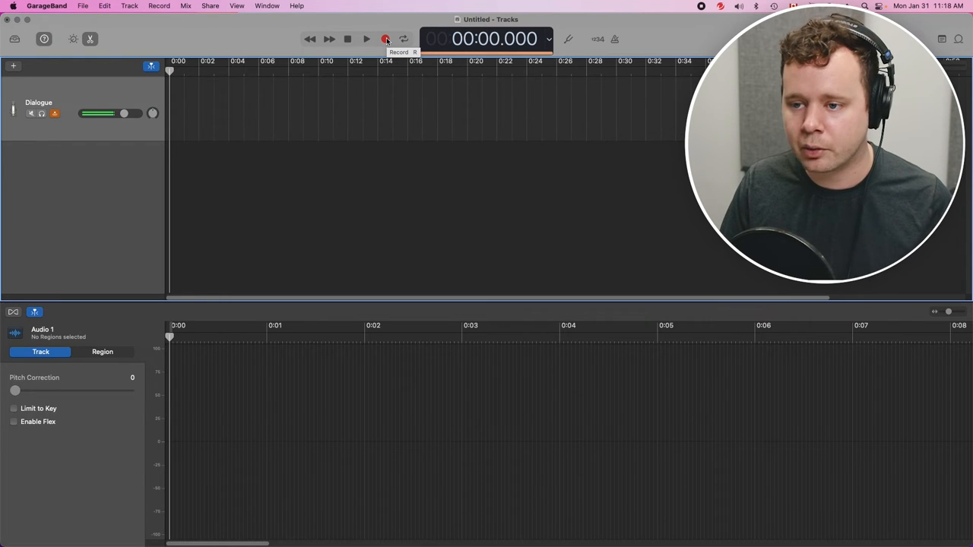
# Record a roughly twelve-second voiceover take, Dialogue#01, on the Dialogue track.
pyautogui.click(386, 39)
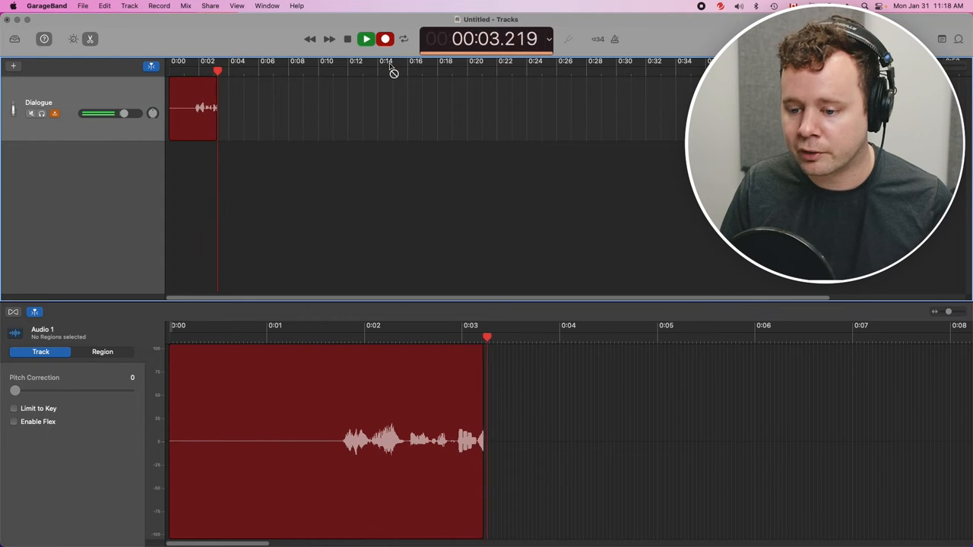
pyautogui.click(366, 39)
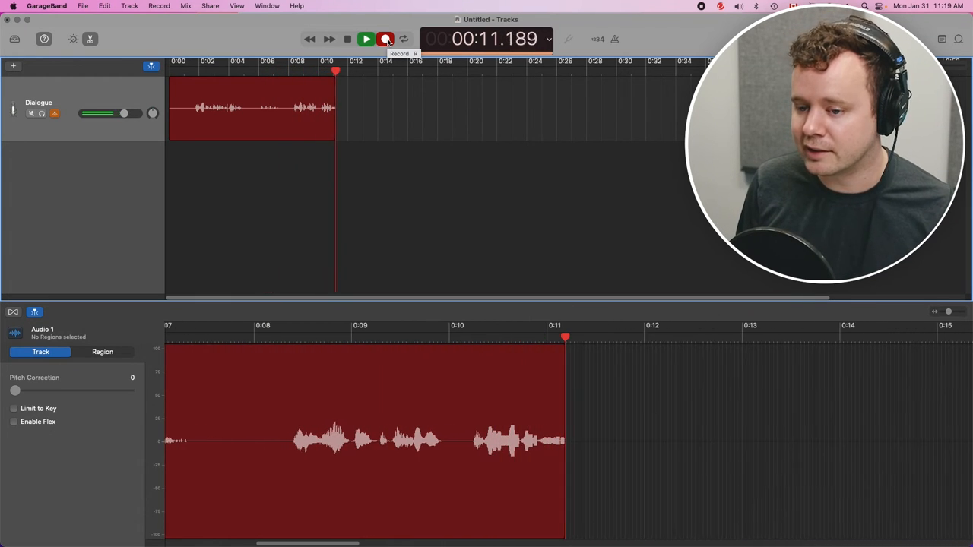
pyautogui.click(384, 39)
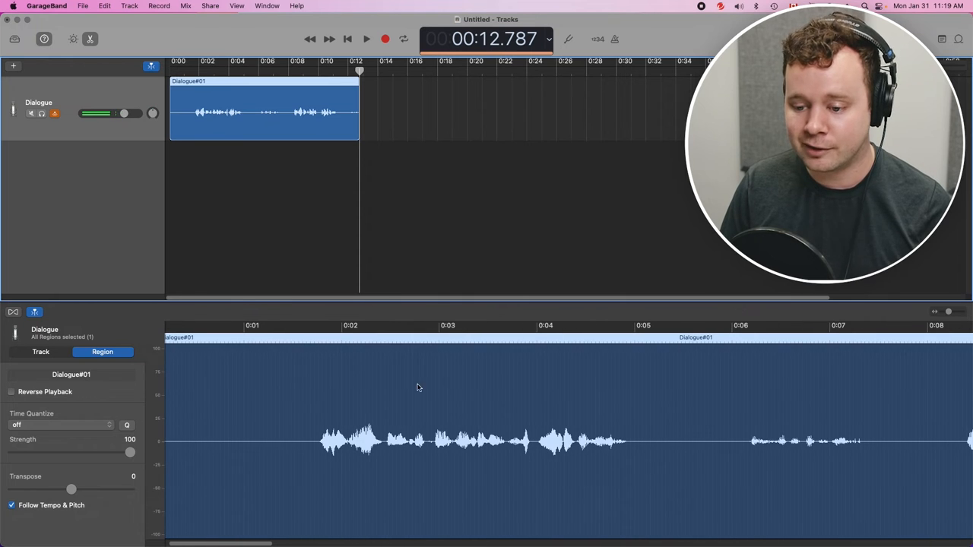
pyautogui.moveTo(499, 342)
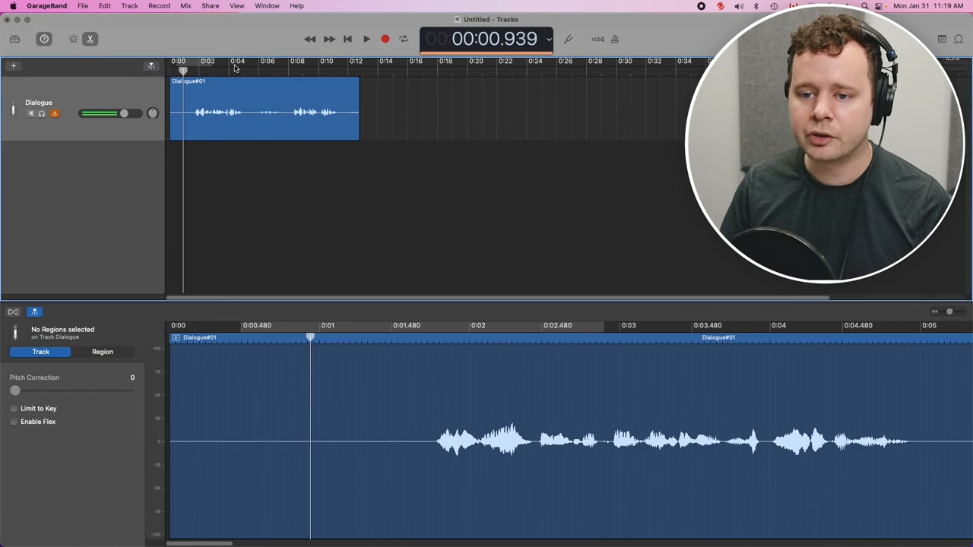
# Split Dialogue#01 at about 0:03.960 and 0:10.160 into three regions, selecting the middle one.
pyautogui.click(366, 39)
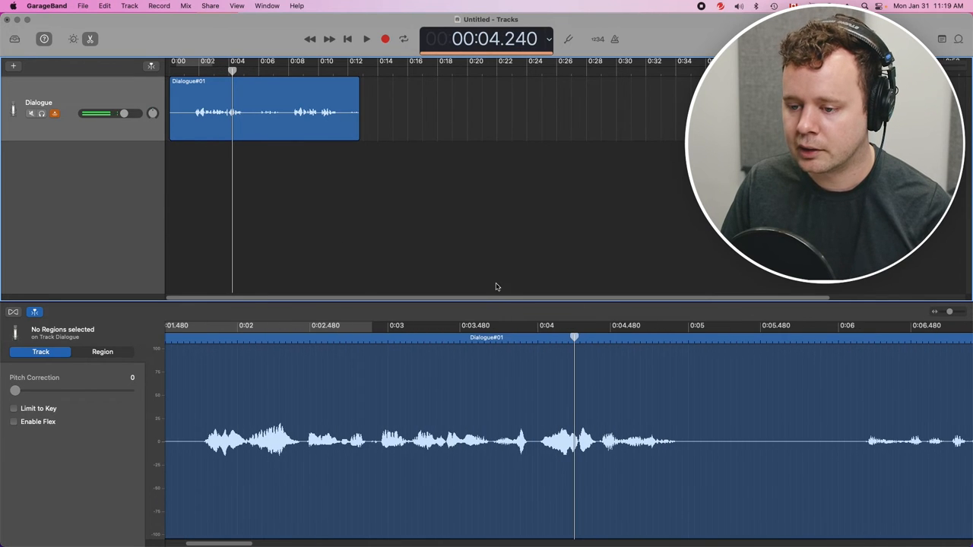
pyautogui.click(524, 337)
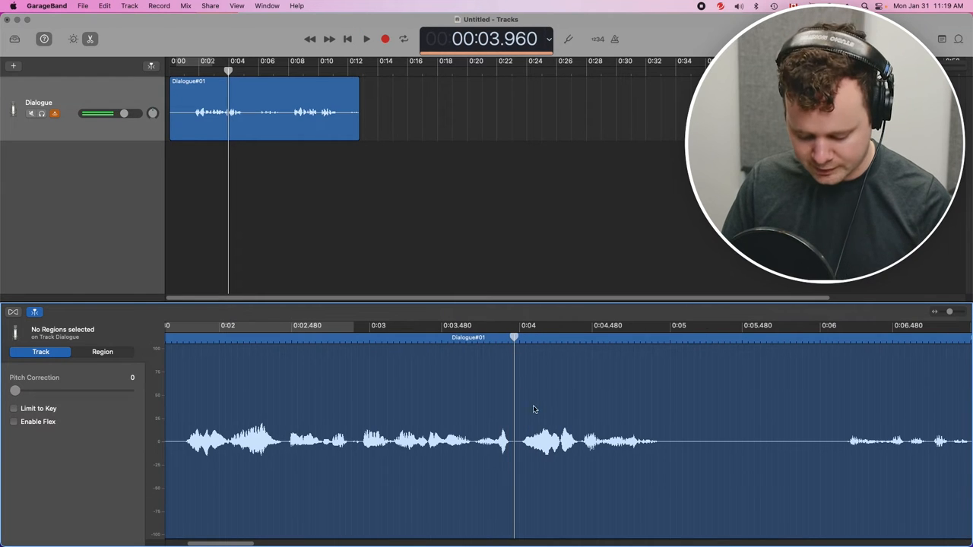
pyautogui.press('cmd+t')
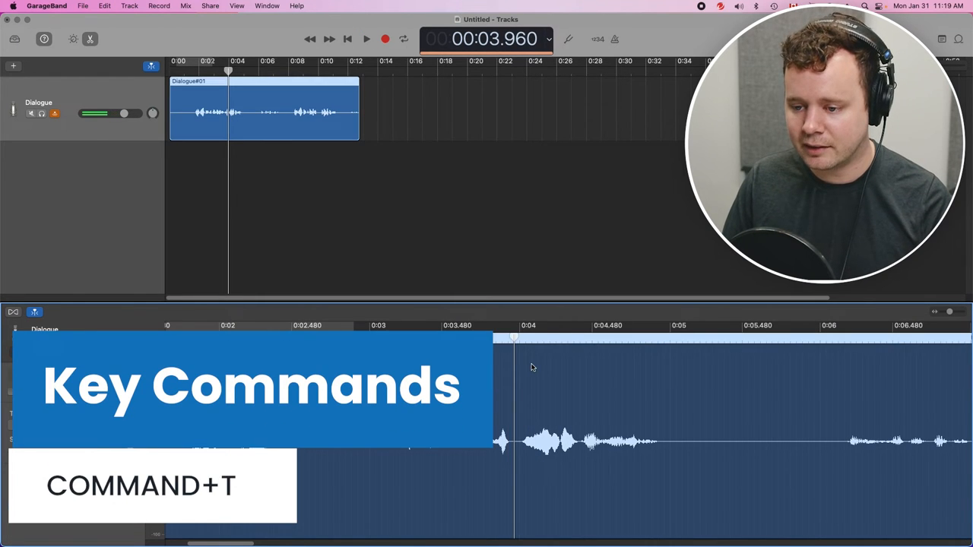
pyautogui.press('cmd+t')
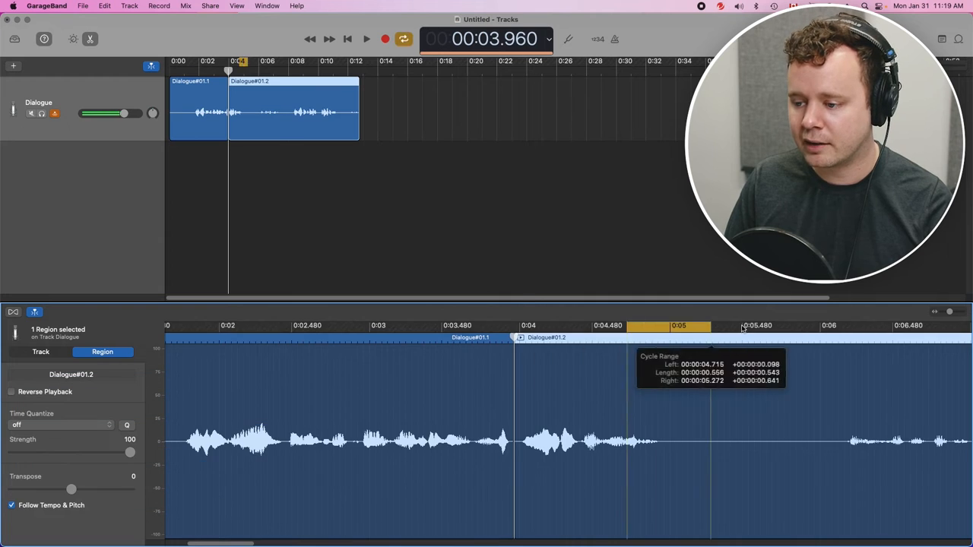
pyautogui.click(366, 38)
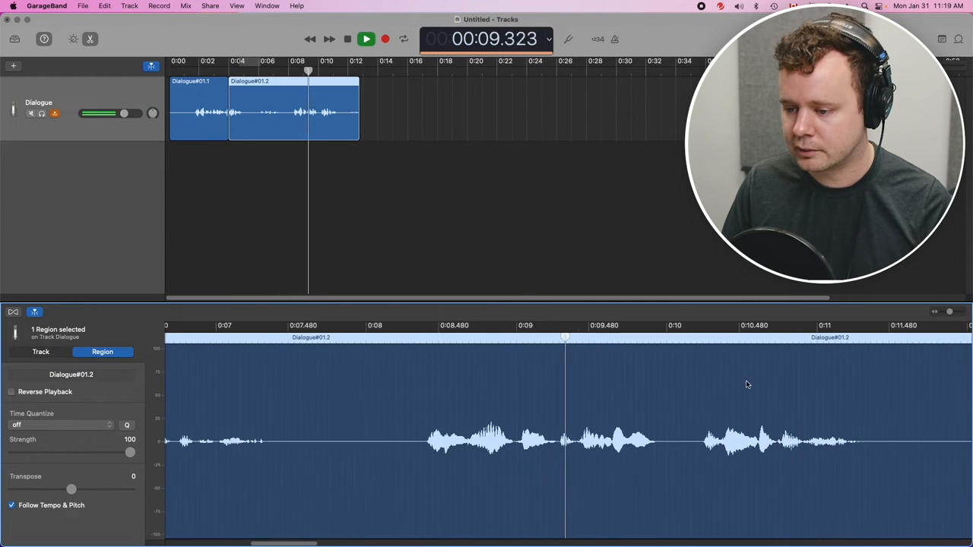
pyautogui.click(367, 39)
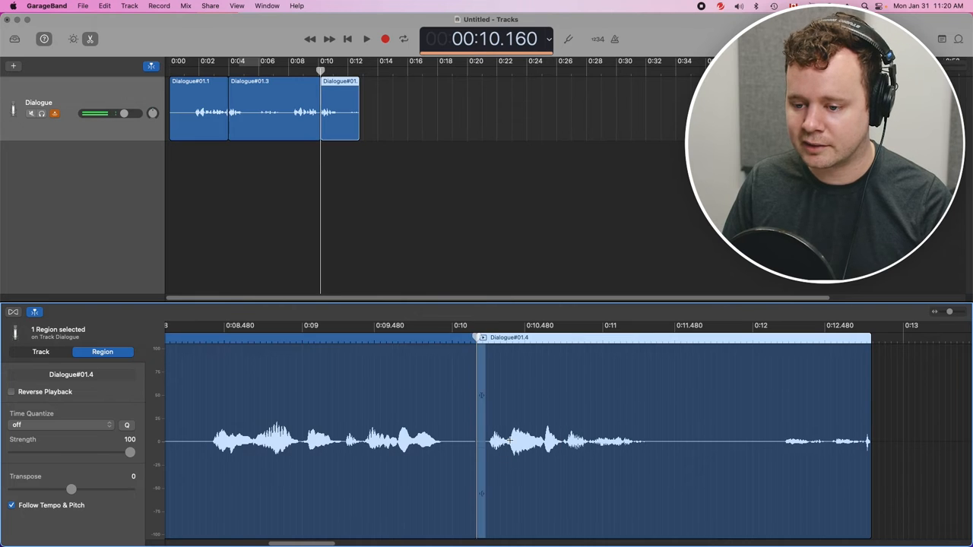
pyautogui.click(274, 107)
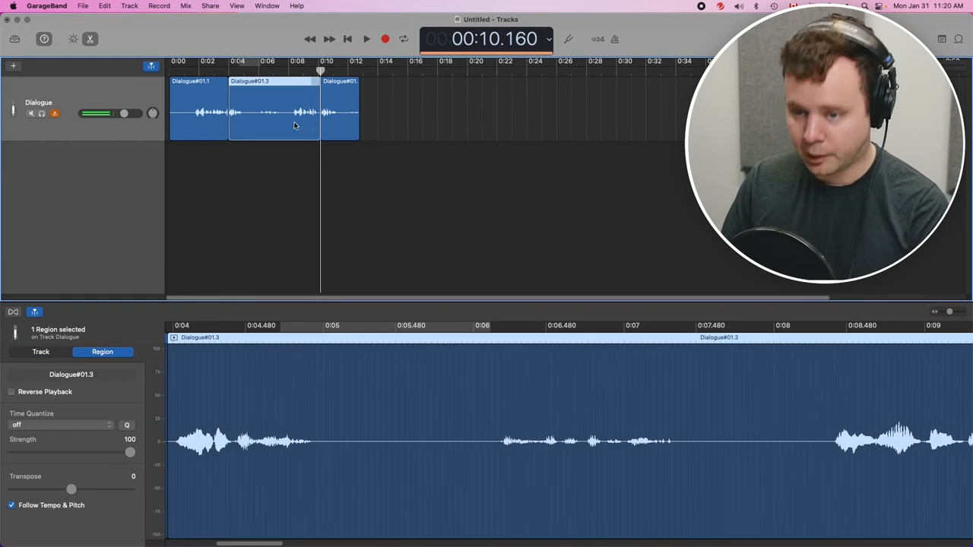
# Remove Dialogue#01.3 and butt Dialogue#01.4 directly against the end of Dialogue#01.1.
pyautogui.moveTo(296, 113); pyautogui.dragTo(255, 112)
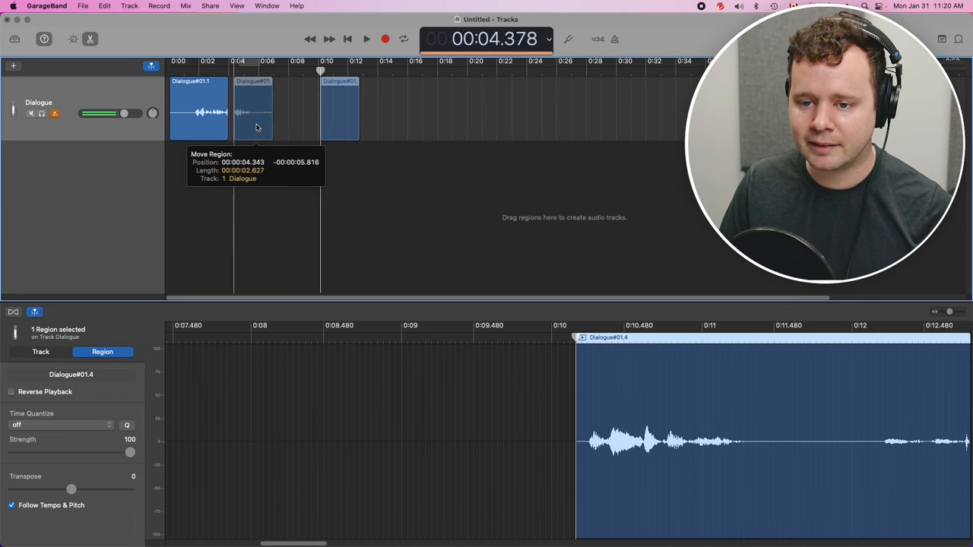
pyautogui.click(367, 39)
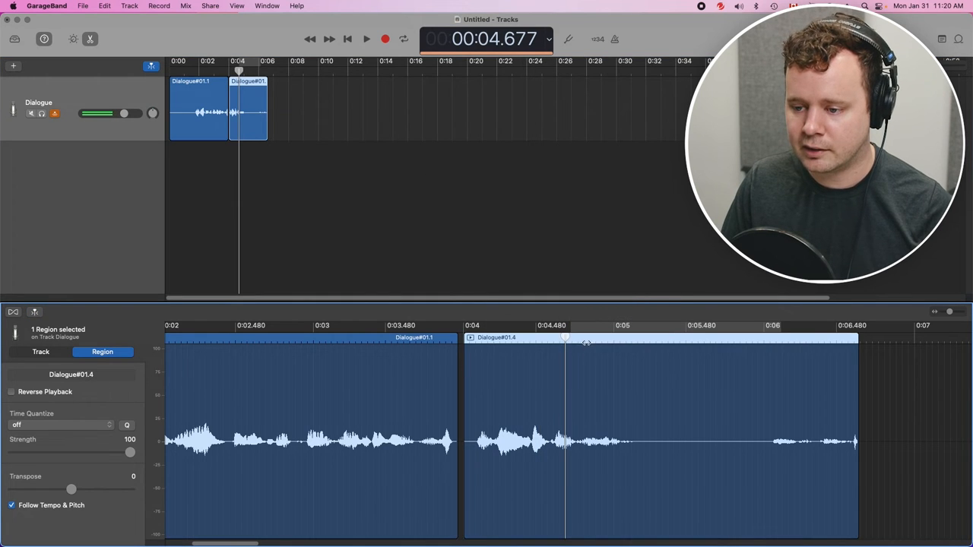
pyautogui.moveTo(586, 342); pyautogui.dragTo(570, 437)
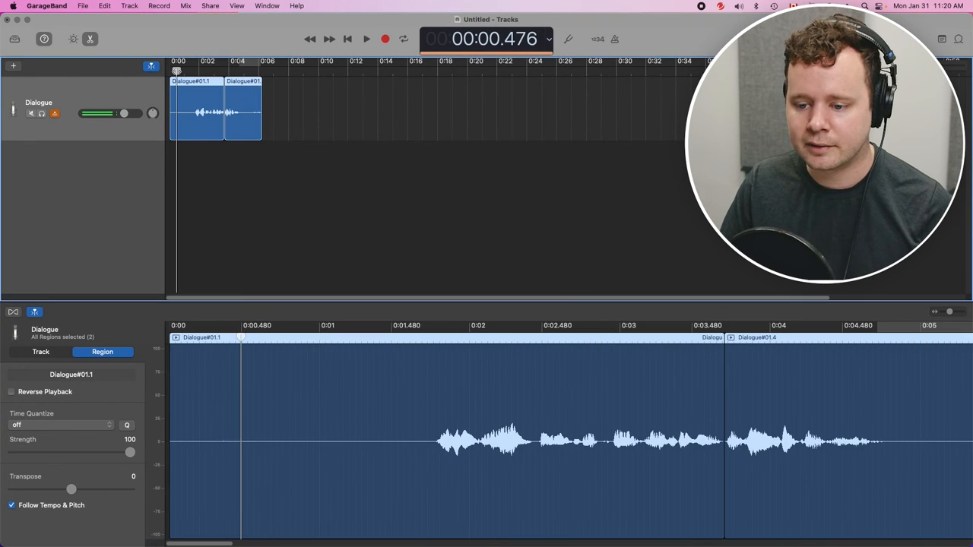
# Play the joined line, trim its leading and trailing silence, then play it again.
pyautogui.click(367, 38)
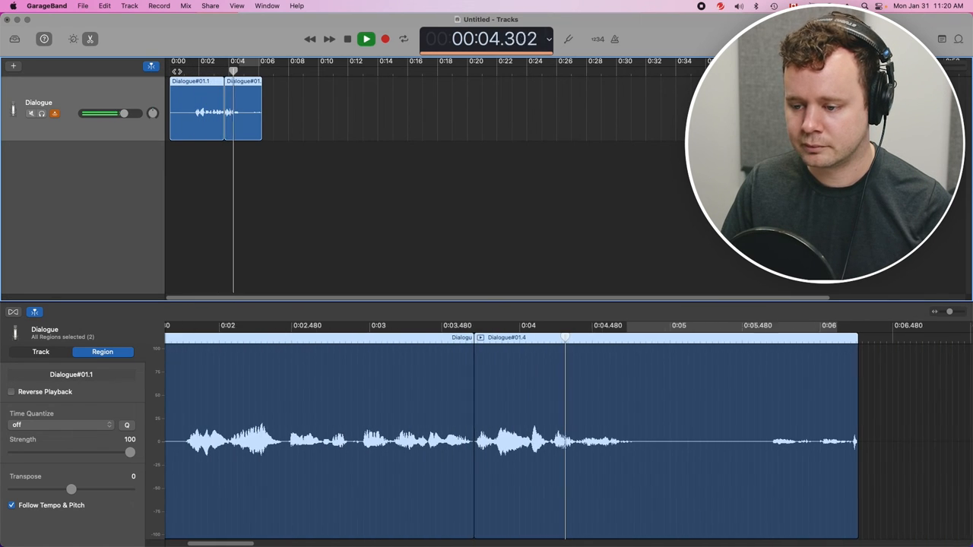
pyautogui.click(365, 38)
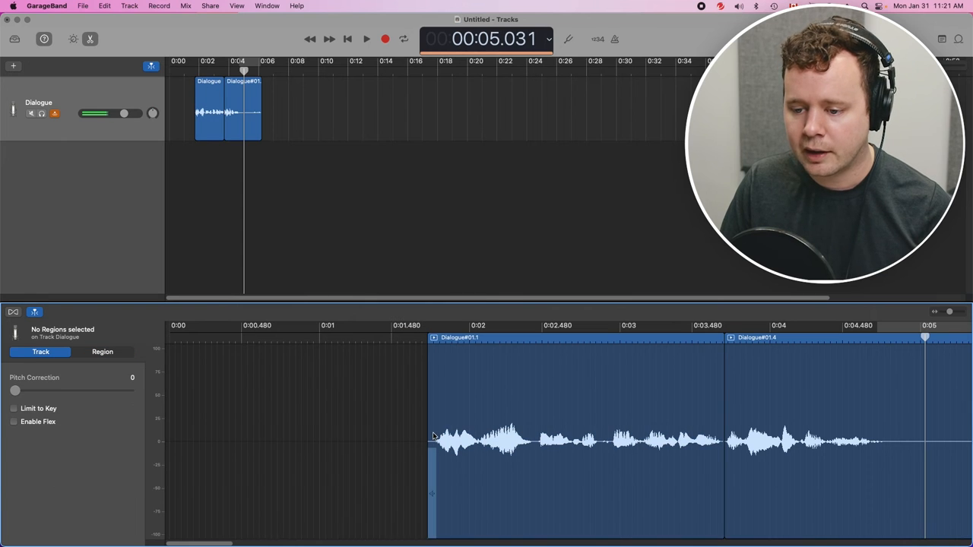
pyautogui.hscroll(3)
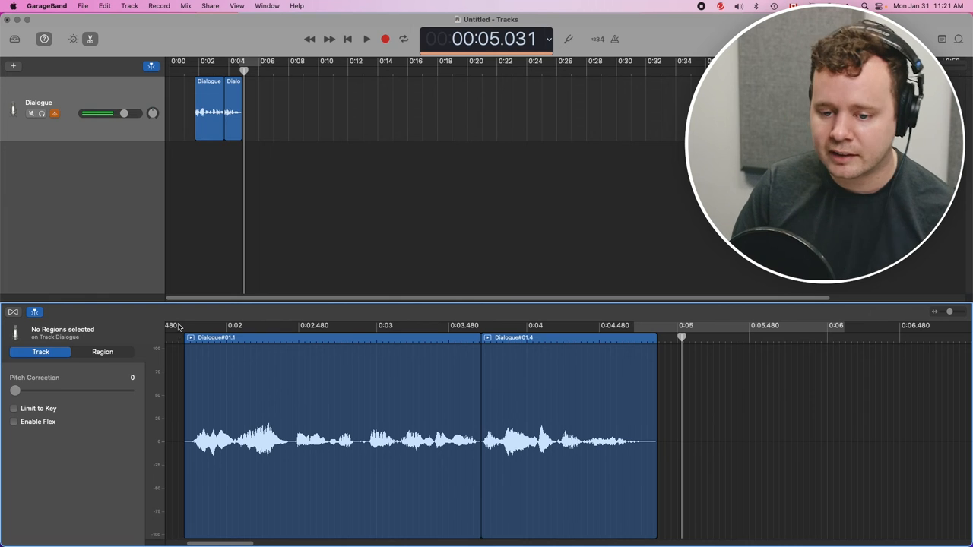
pyautogui.click(367, 39)
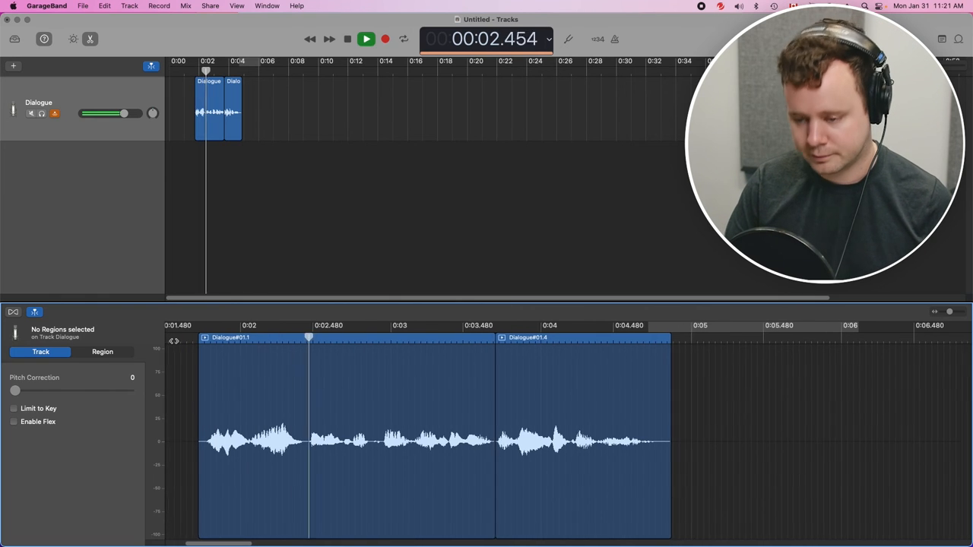